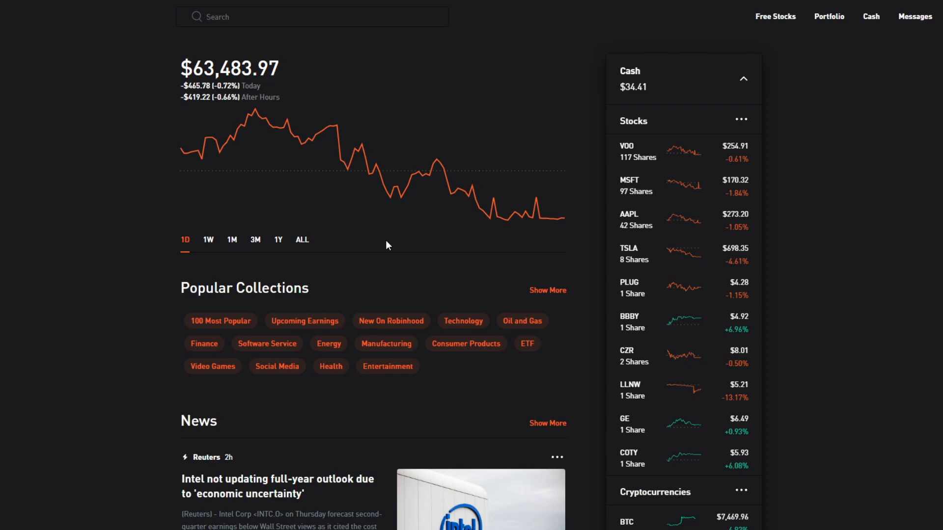
mouse_move(45, 168)
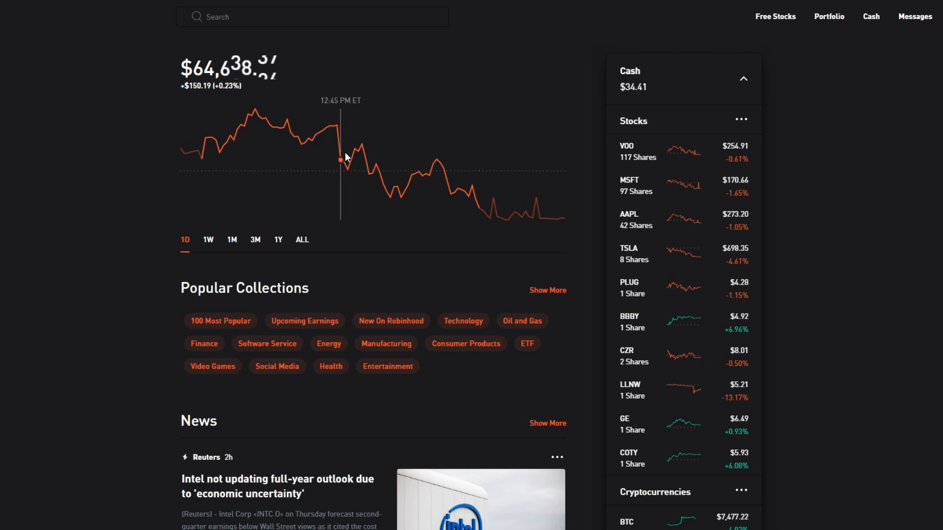
mouse_move(274, 223)
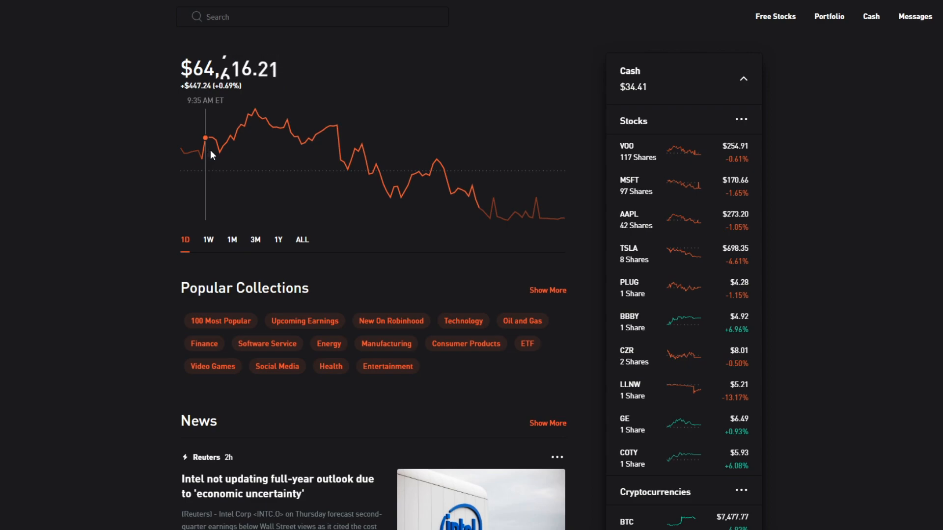
mouse_move(269, 124)
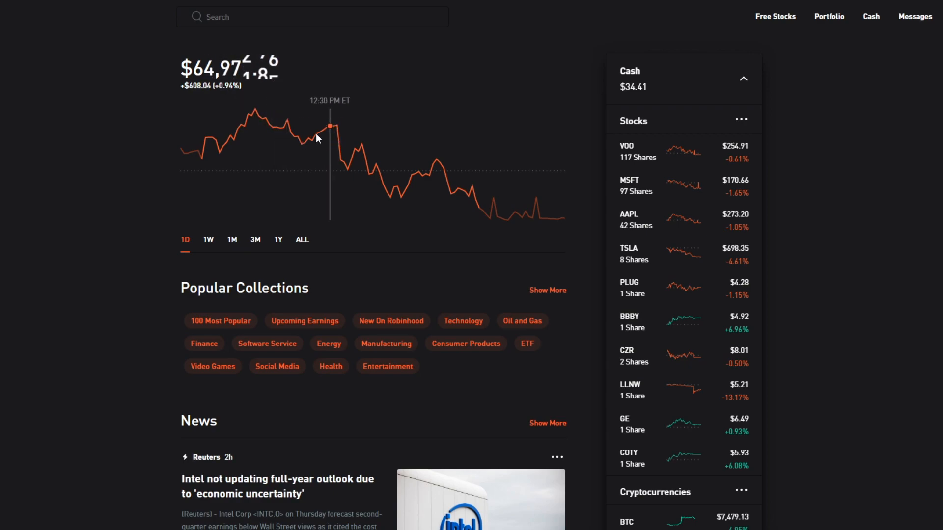
mouse_move(570, 227)
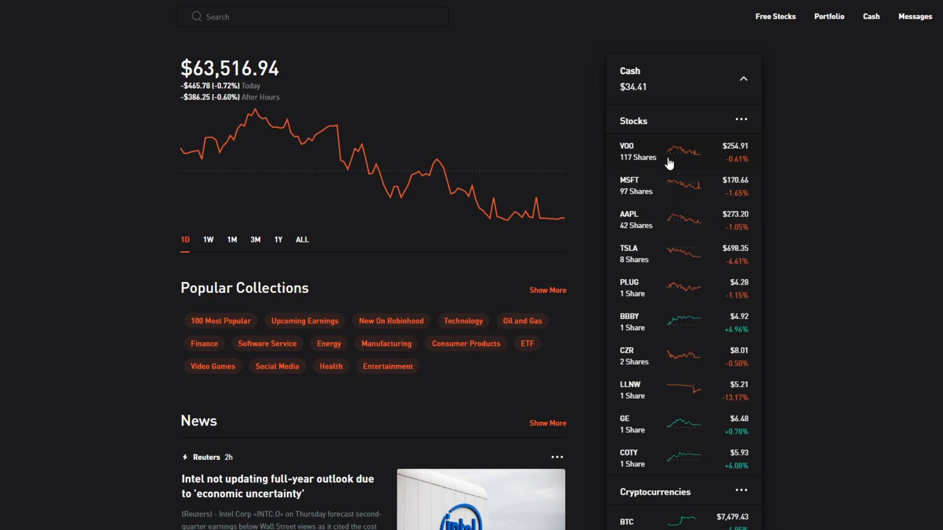
Step: Inspect the VOO, Microsoft and Apple holding pages, then return to the portfolio overview
left_click(626, 151)
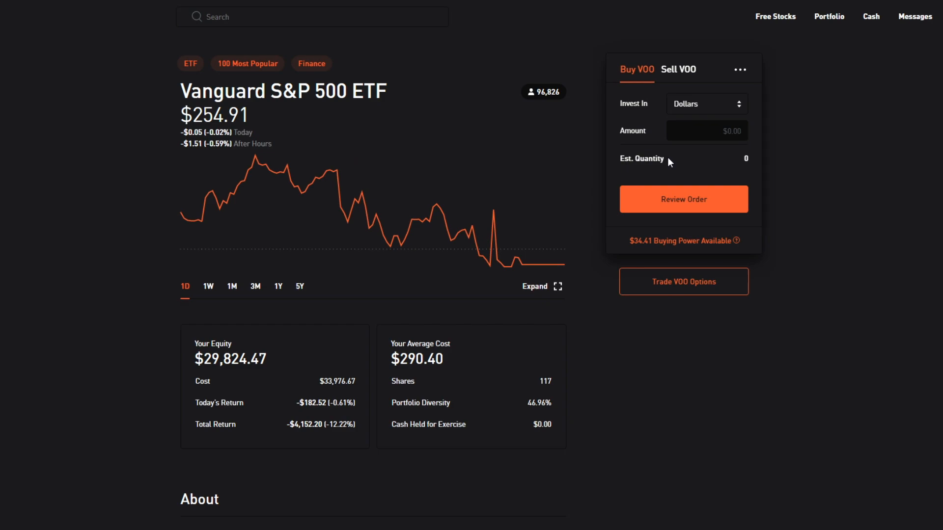
mouse_move(271, 306)
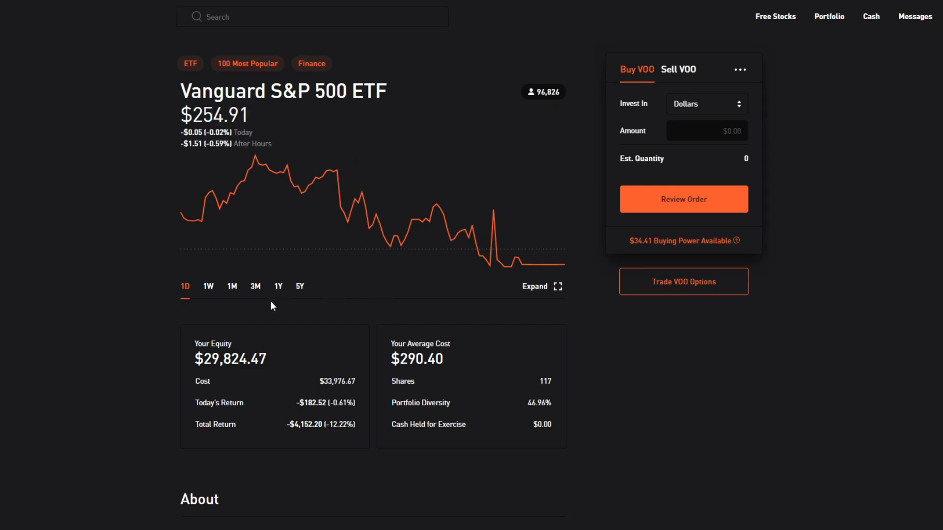
mouse_move(227, 454)
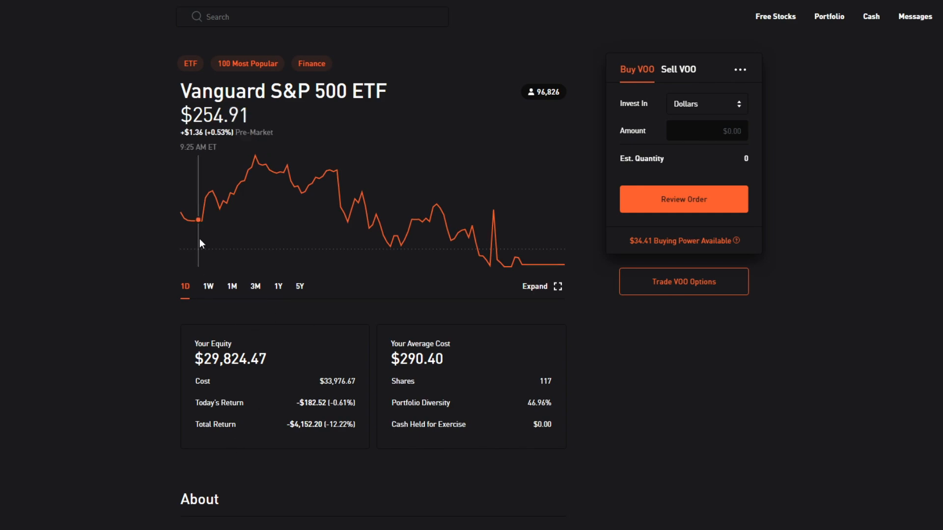
mouse_move(212, 191)
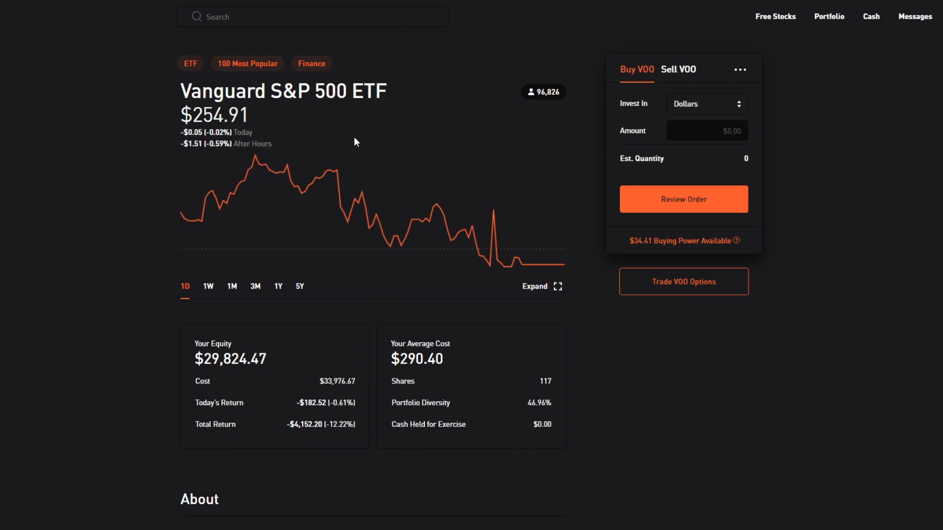
mouse_move(385, 151)
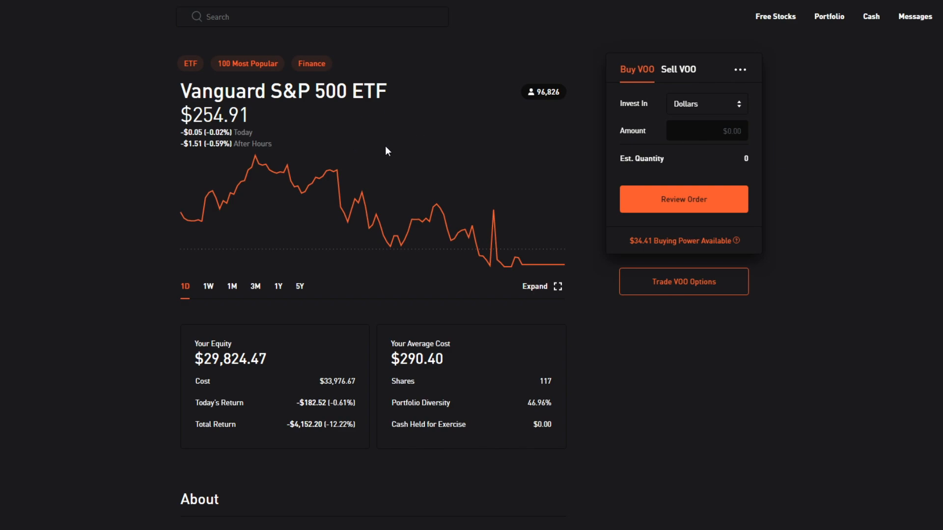
mouse_move(436, 189)
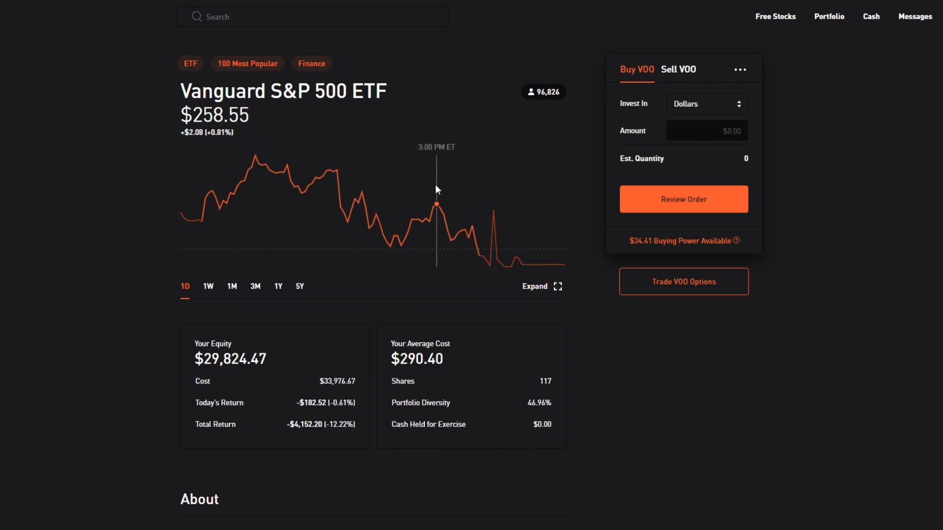
mouse_move(261, 204)
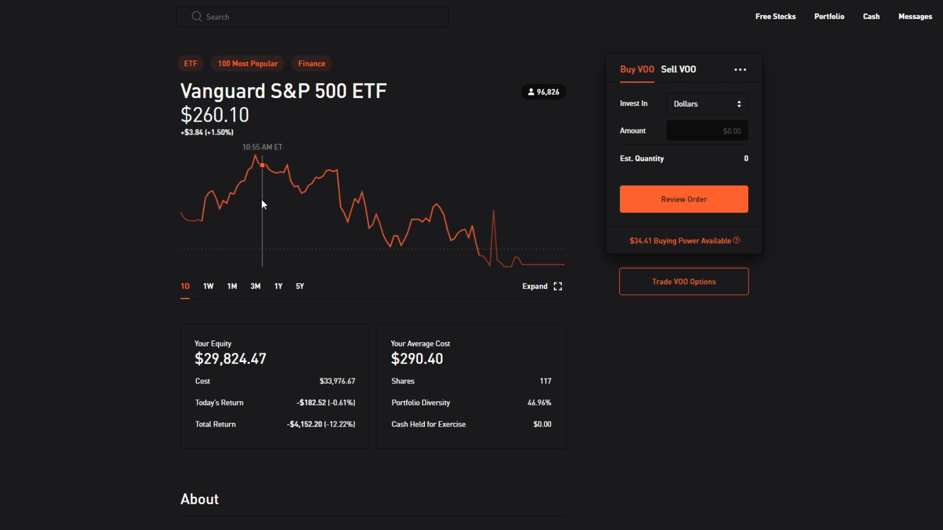
mouse_move(118, 79)
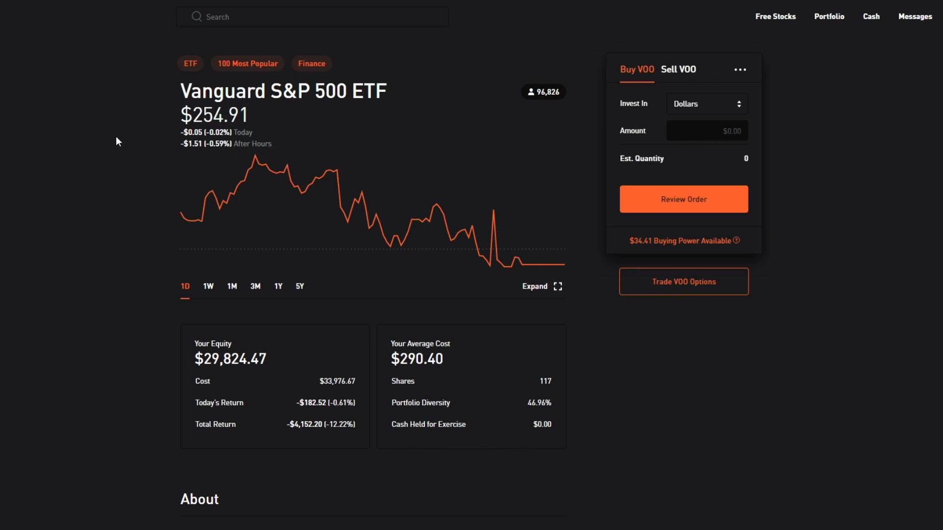
mouse_move(173, 179)
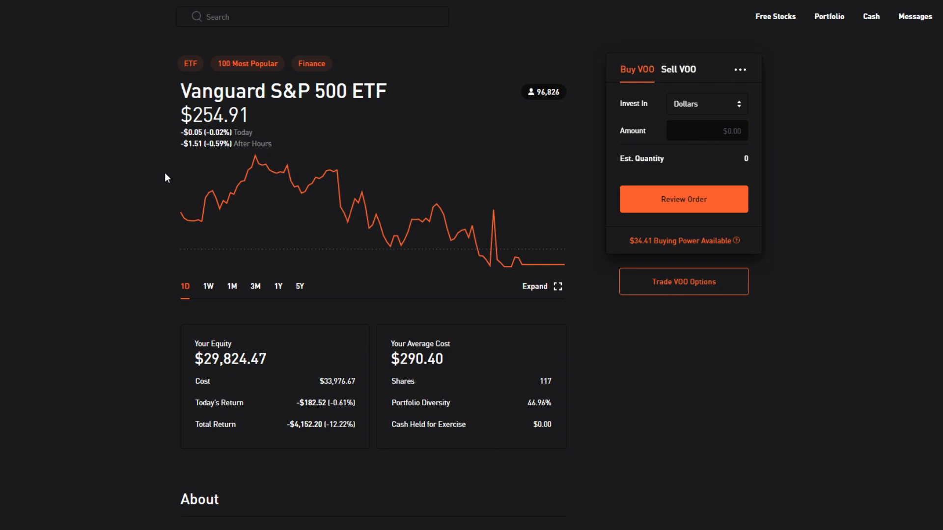
mouse_move(318, 420)
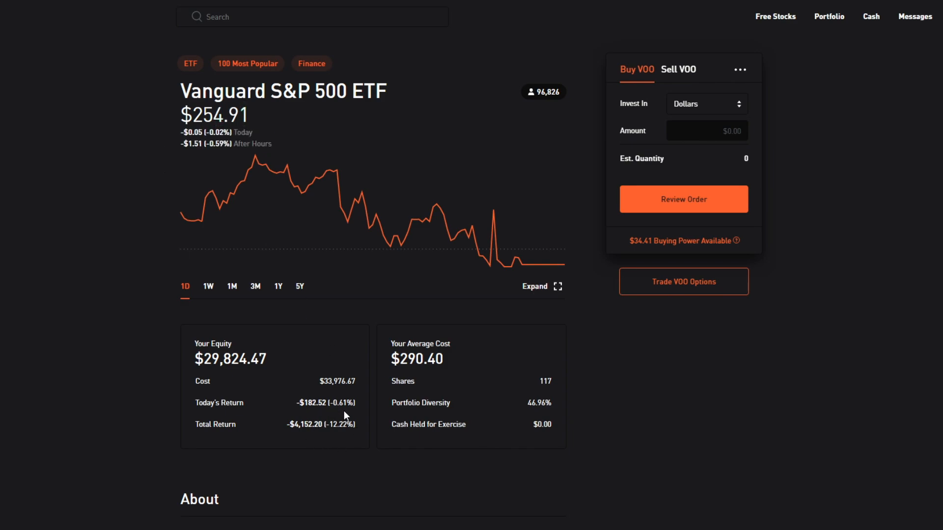
mouse_move(345, 415)
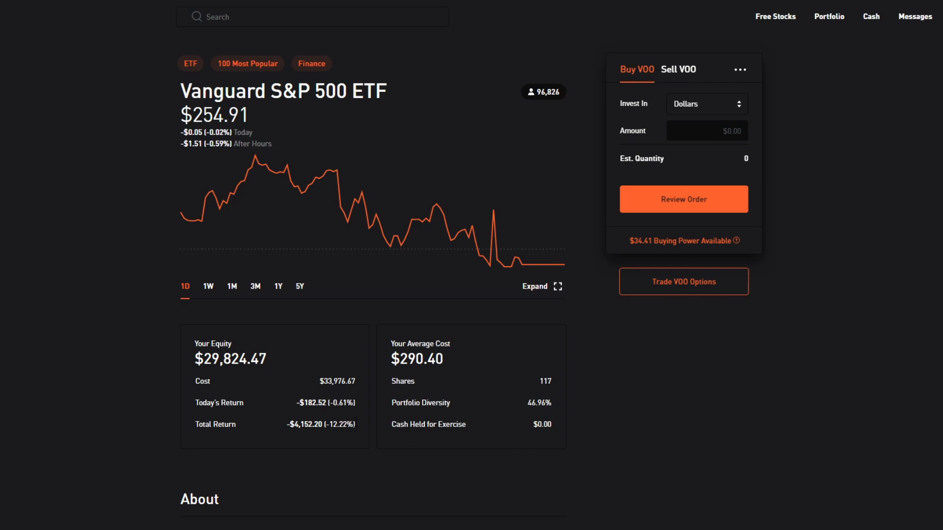
mouse_move(320, 438)
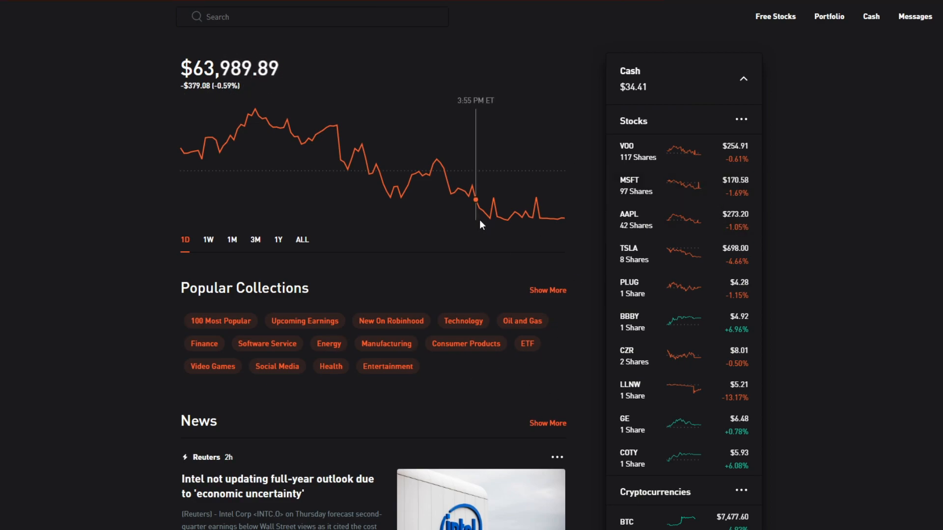
left_click(629, 185)
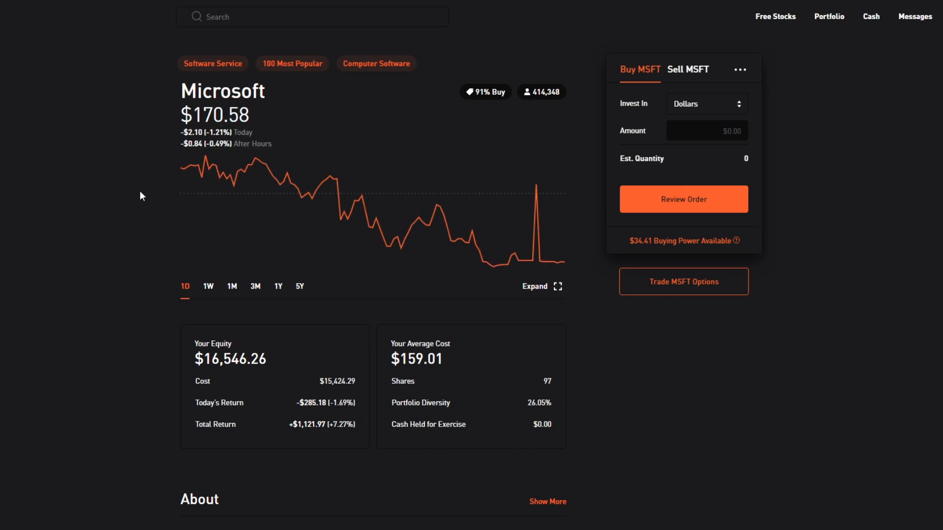
mouse_move(216, 165)
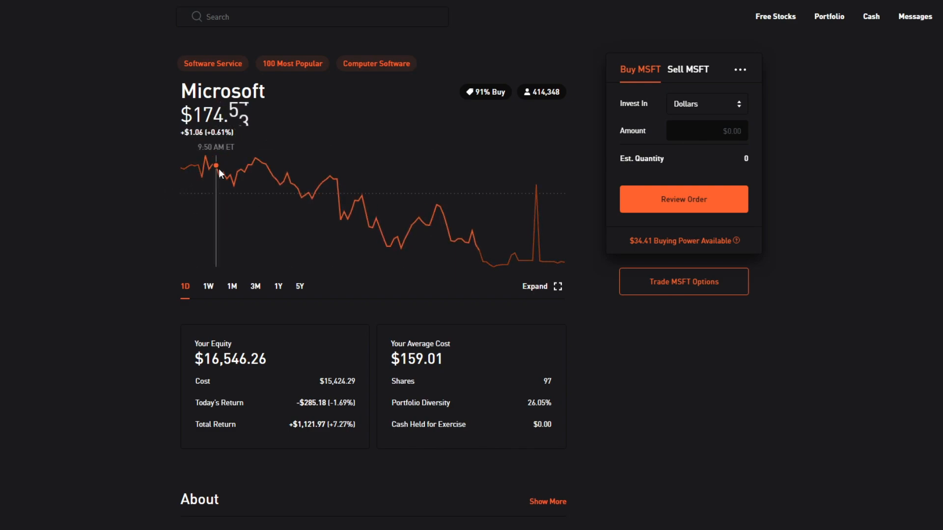
mouse_move(193, 167)
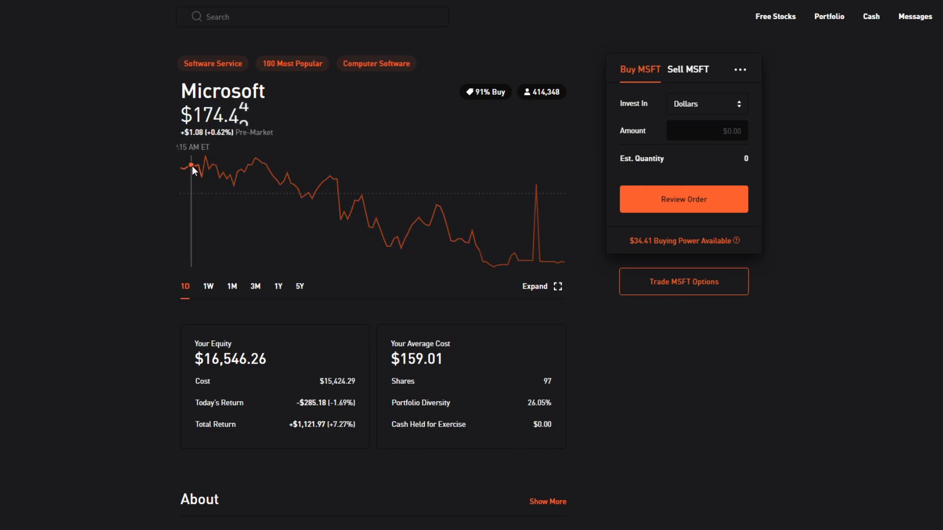
mouse_move(254, 171)
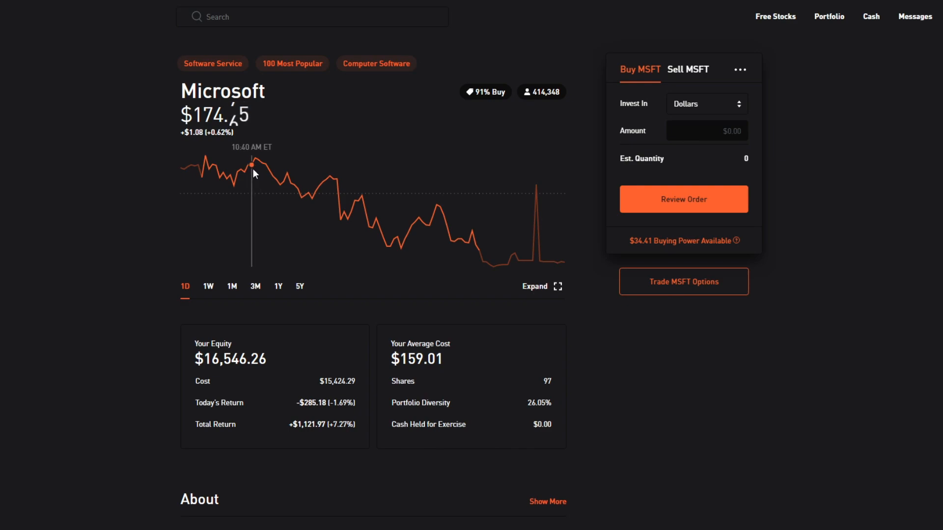
mouse_move(322, 433)
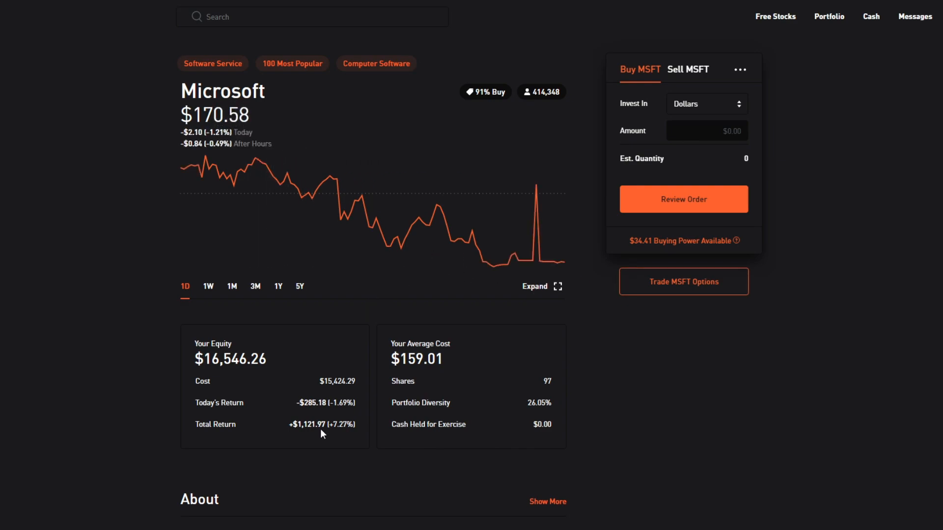
mouse_move(308, 413)
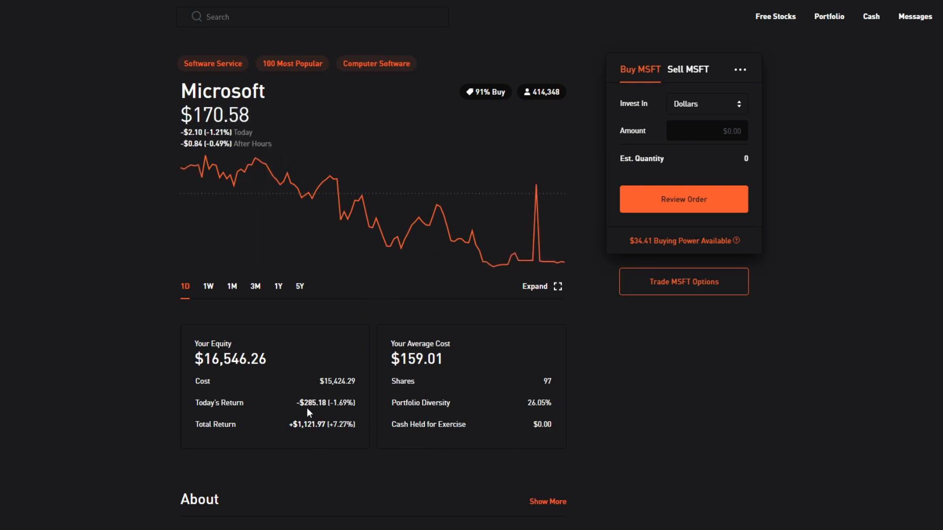
mouse_move(317, 437)
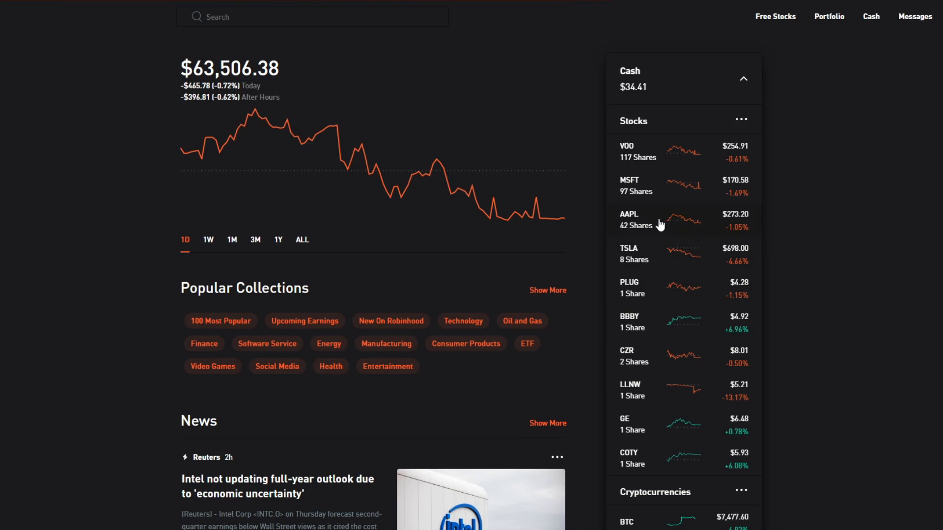
left_click(628, 219)
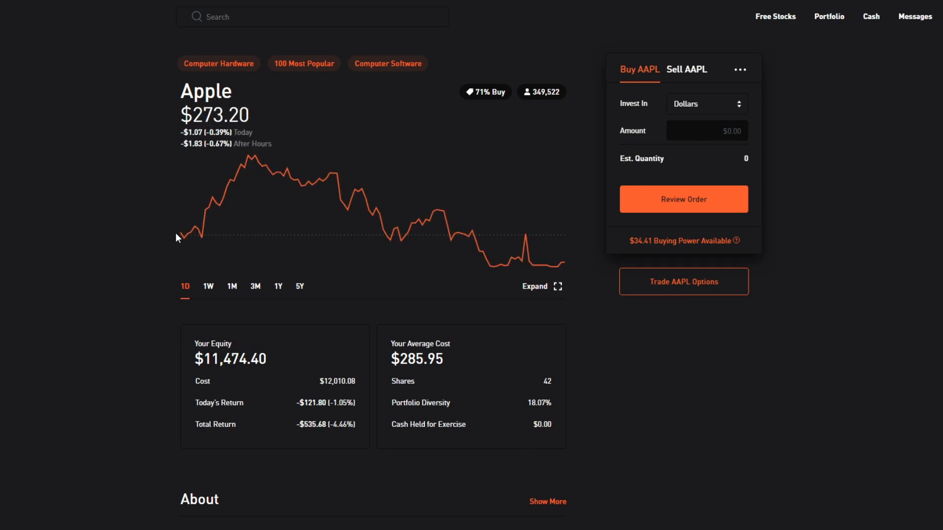
mouse_move(128, 184)
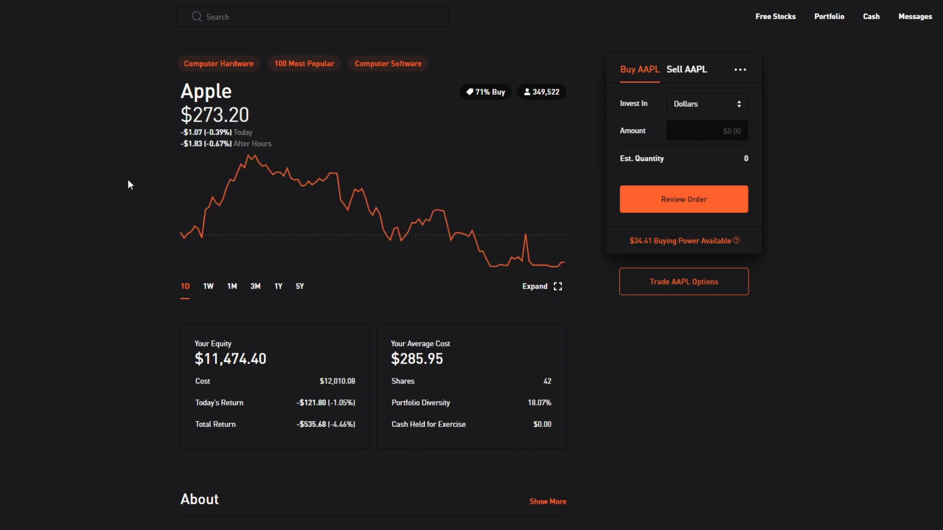
mouse_move(294, 434)
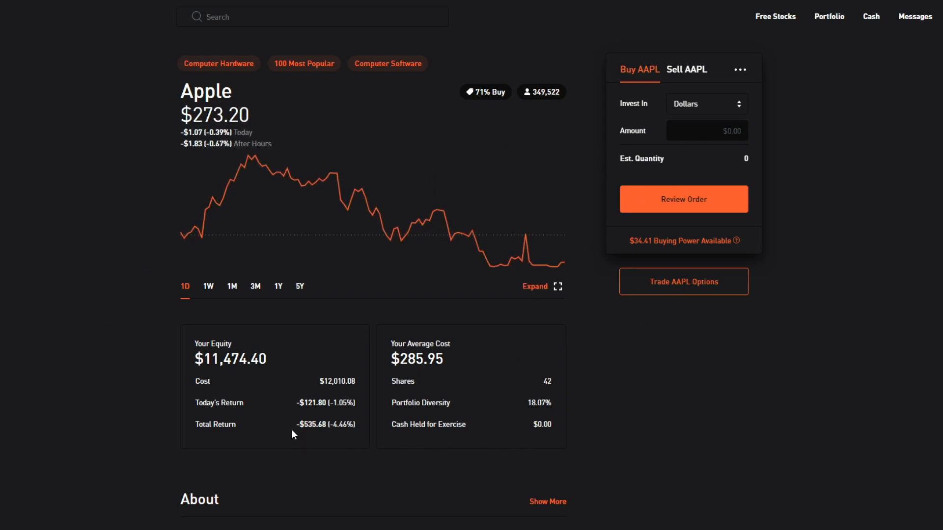
mouse_move(313, 440)
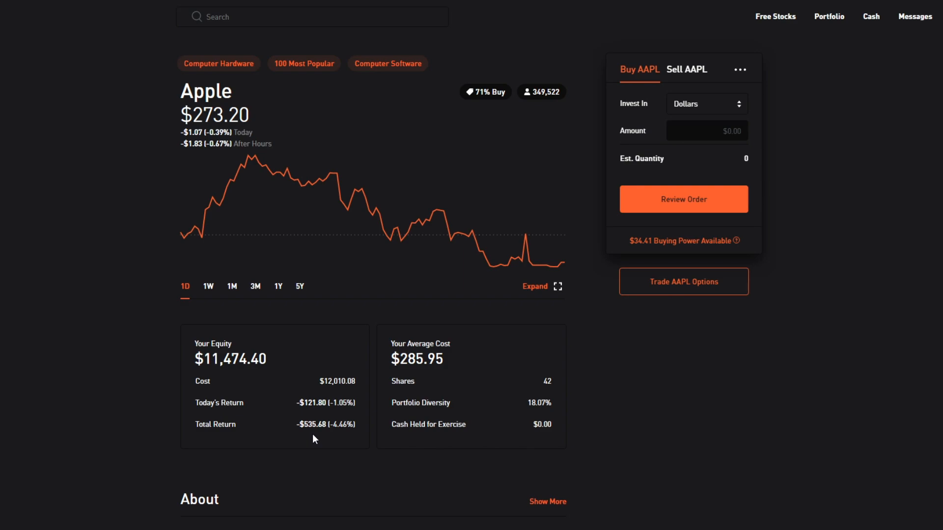
mouse_move(305, 434)
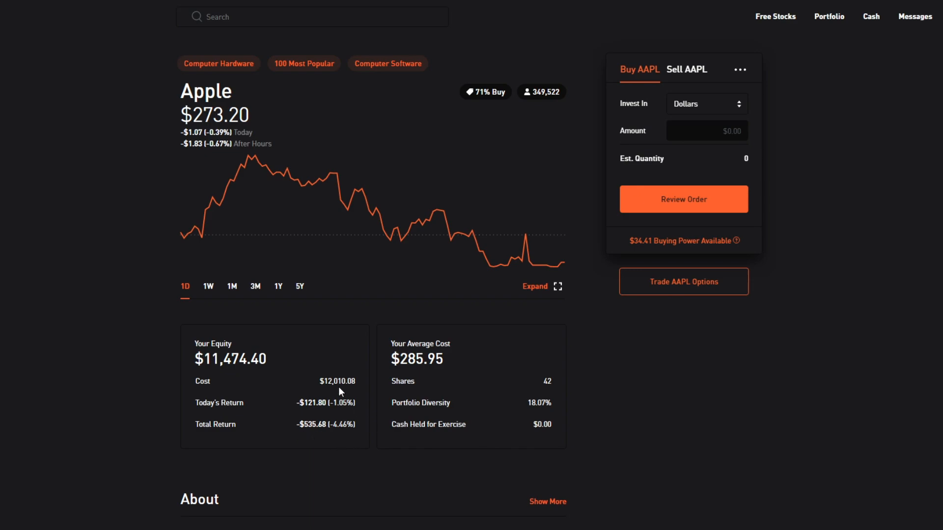
mouse_move(126, 311)
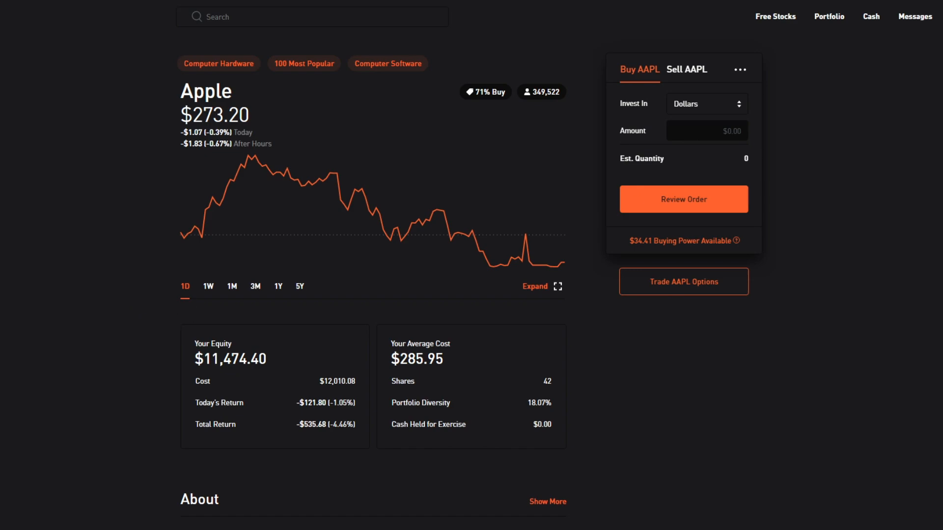
left_click(829, 16)
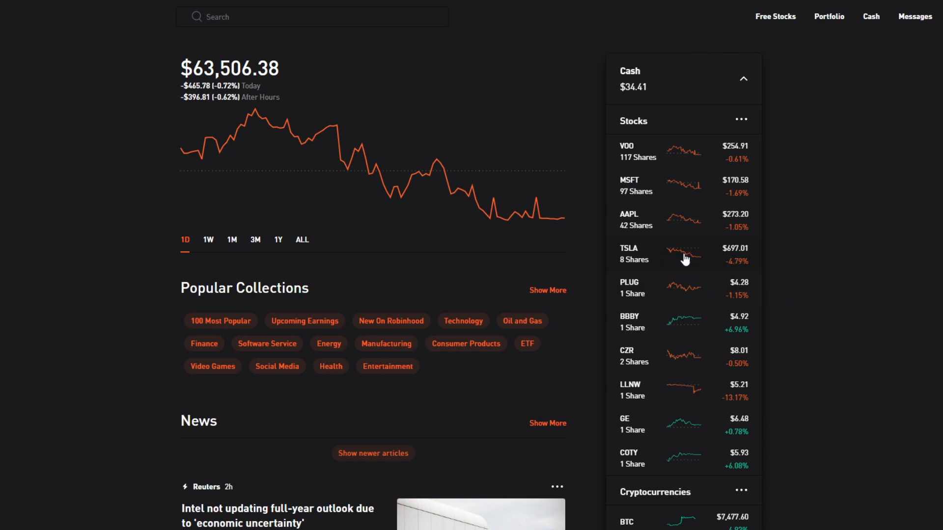
left_click(634, 254)
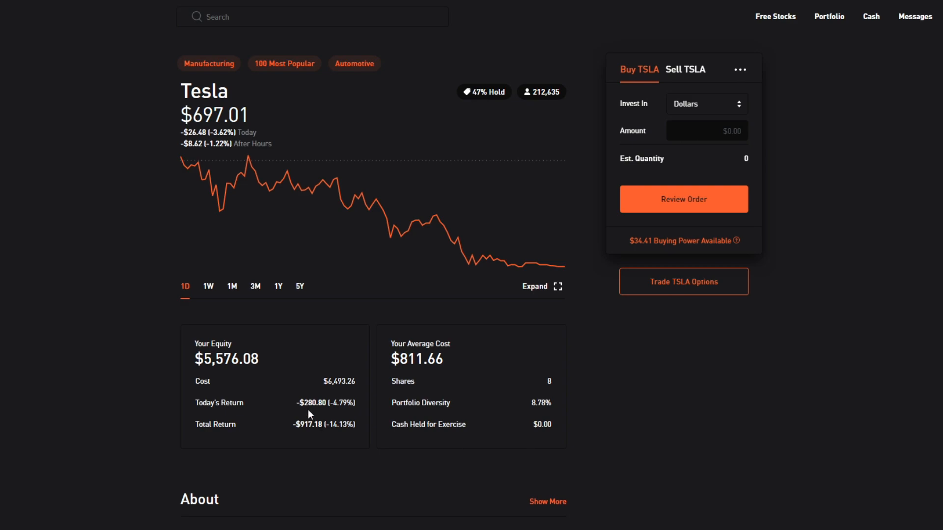
mouse_move(317, 444)
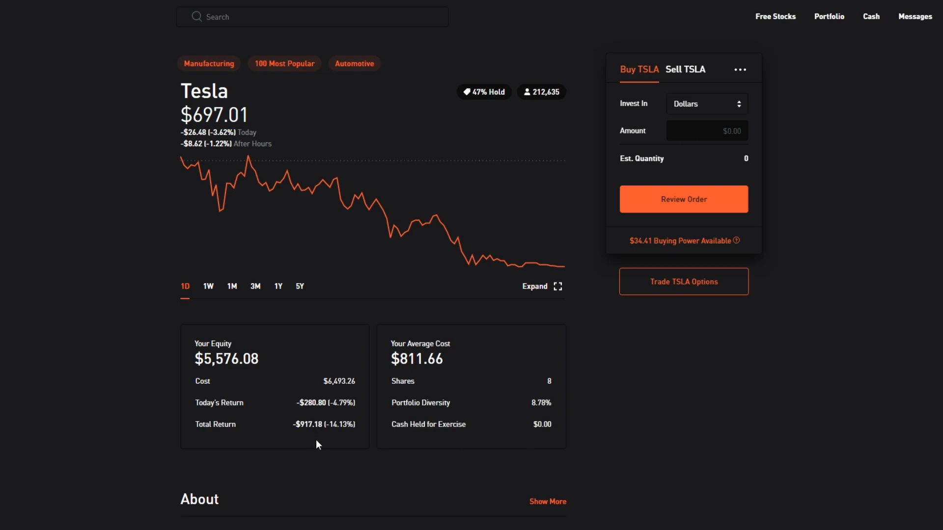
mouse_move(304, 442)
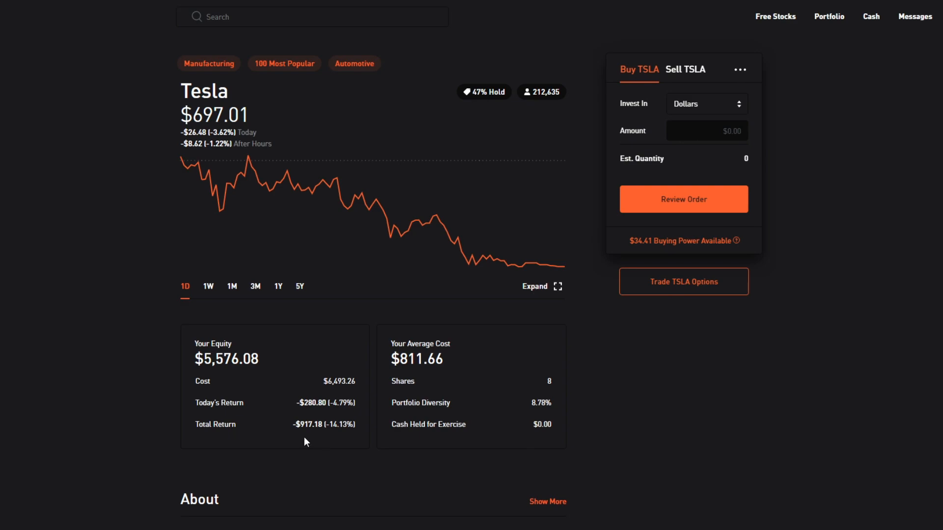
mouse_move(286, 426)
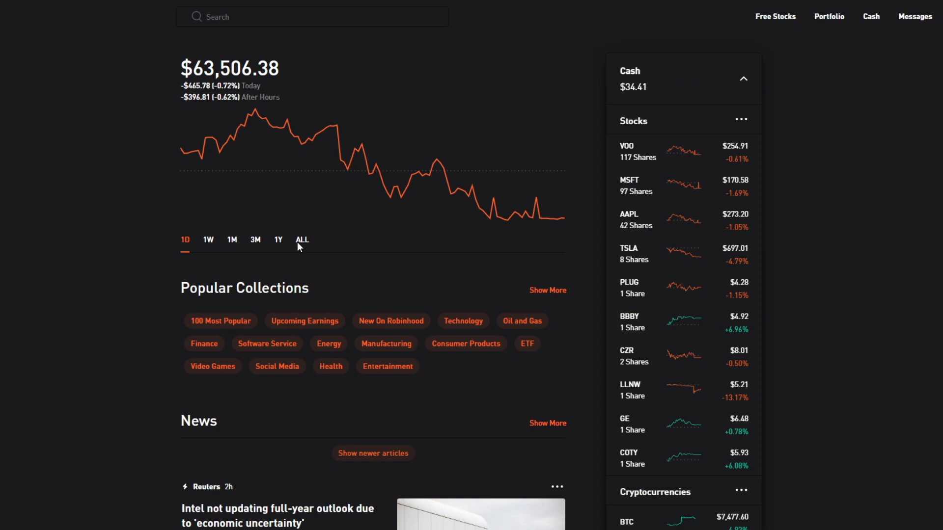
left_click(301, 240)
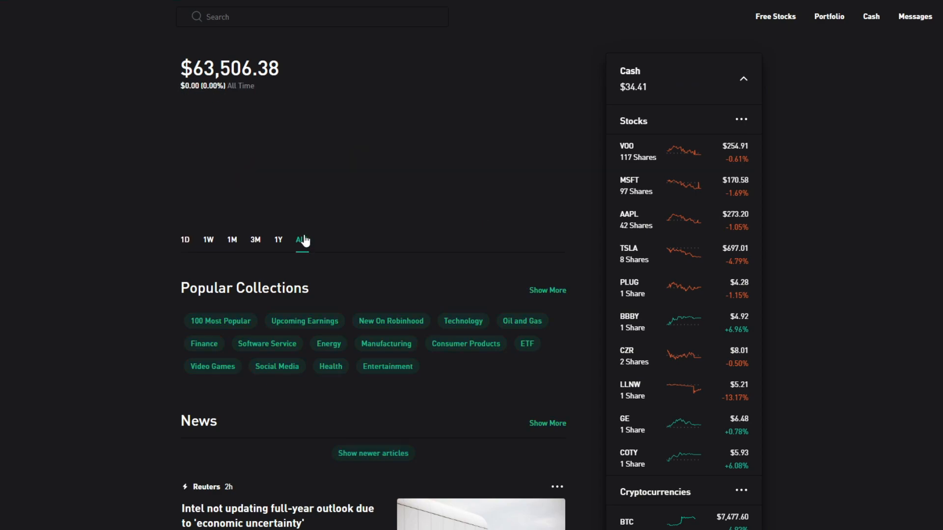
left_click(301, 239)
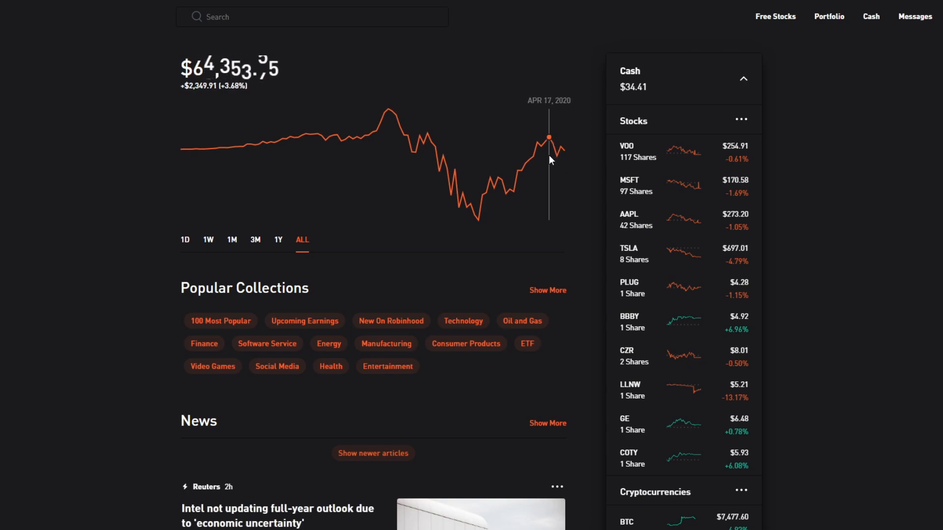
mouse_move(8, 270)
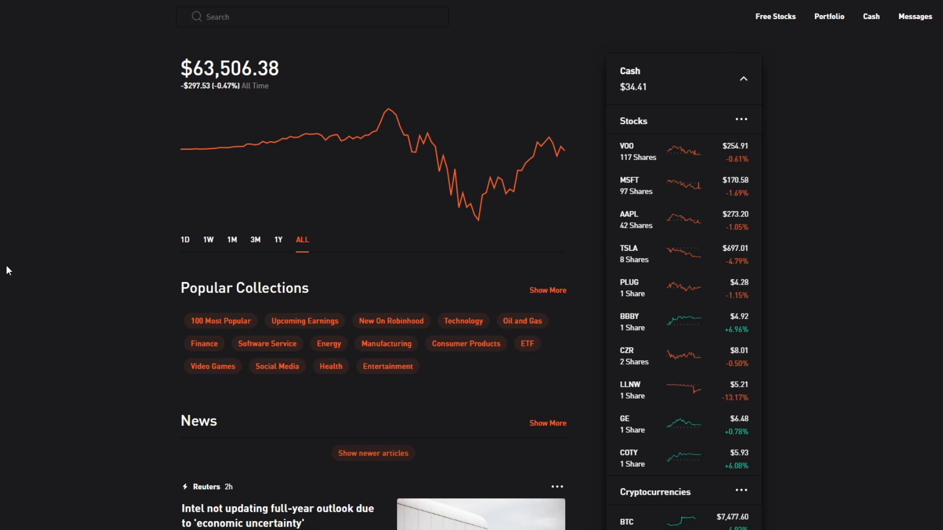
mouse_move(70, 296)
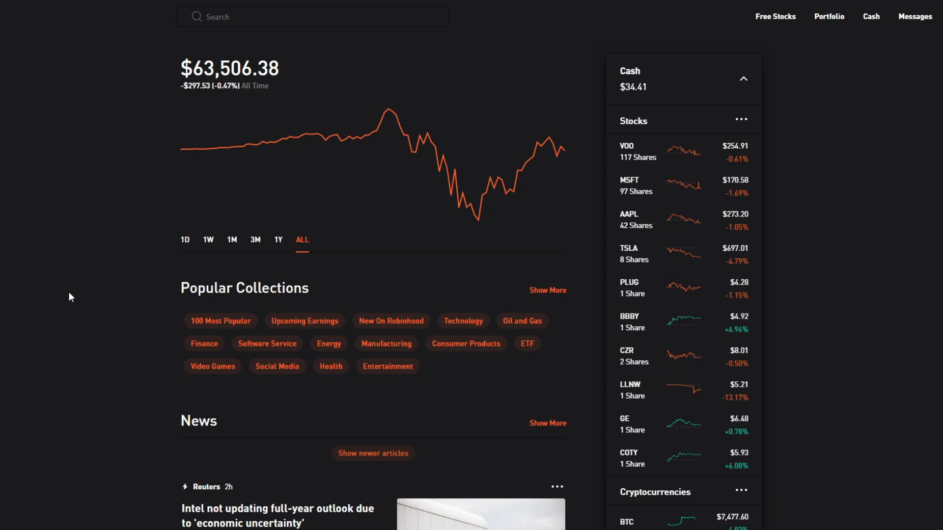
mouse_move(489, 156)
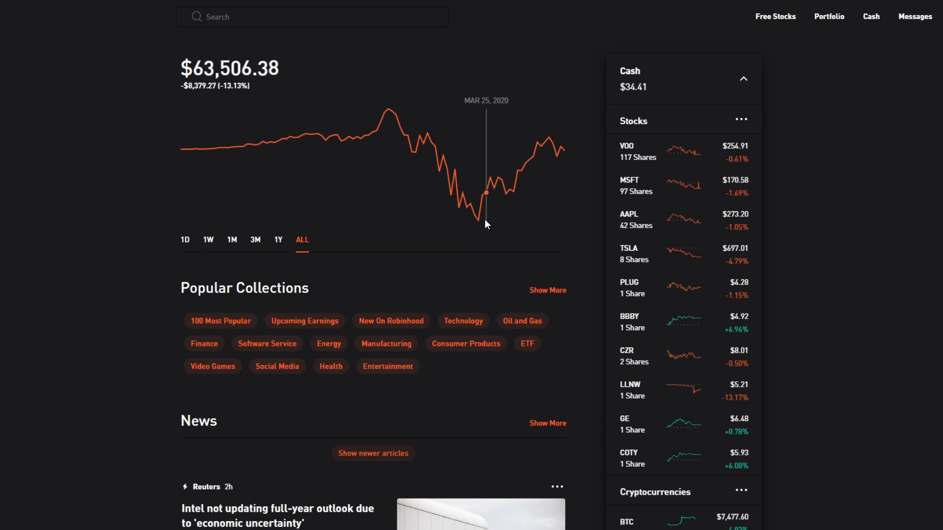
mouse_move(540, 174)
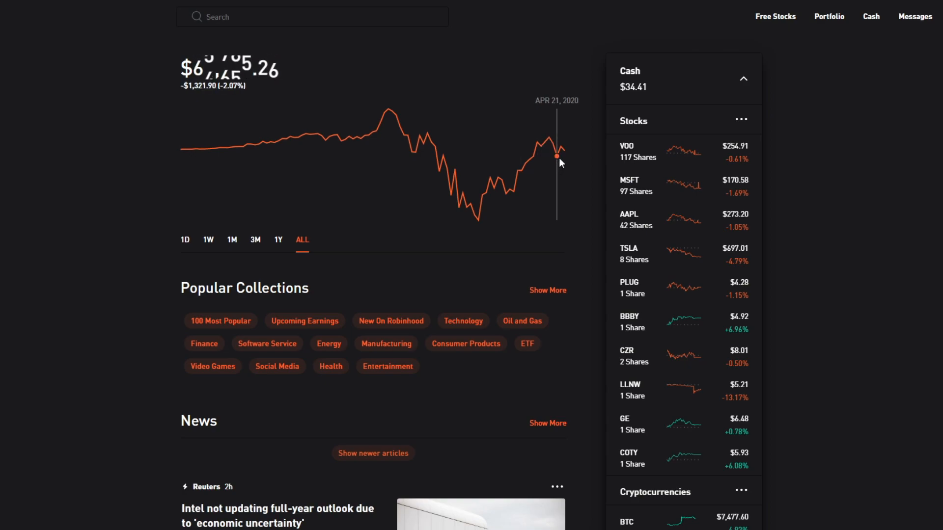
mouse_move(443, 149)
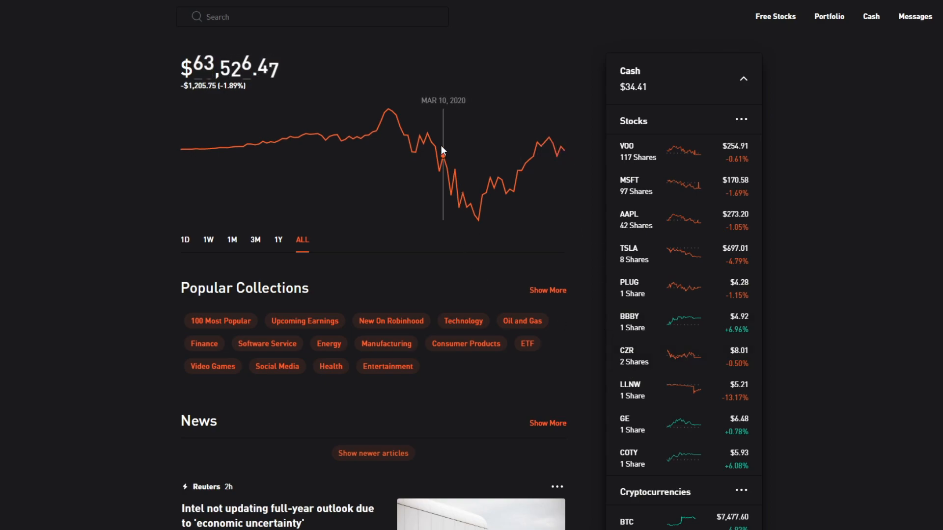
mouse_move(266, 264)
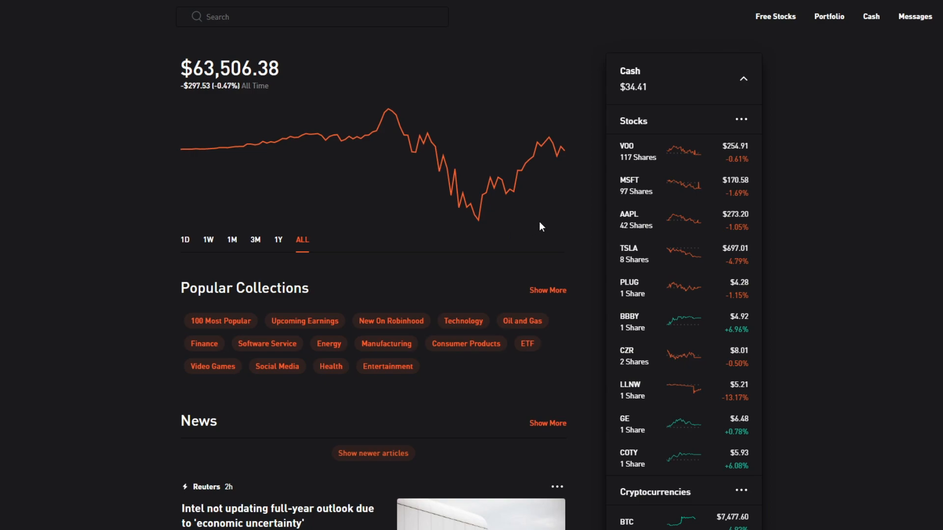
mouse_move(545, 141)
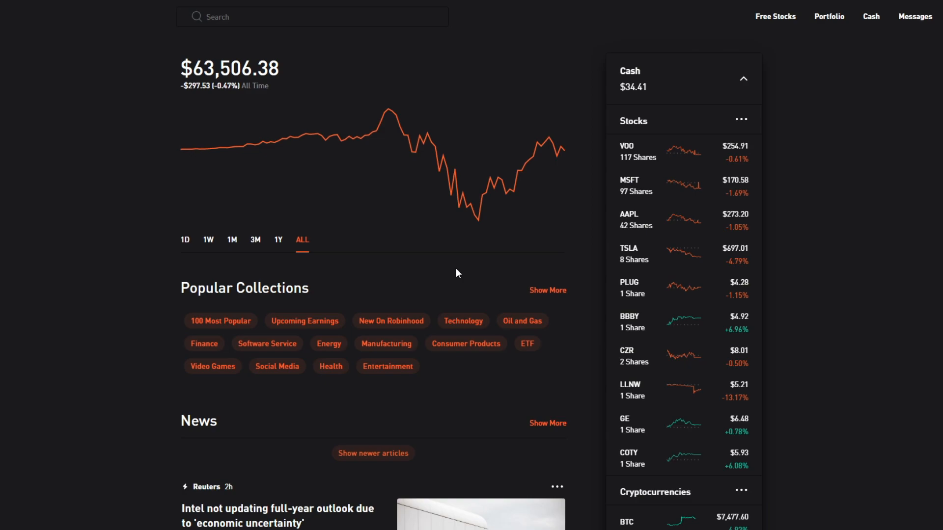
mouse_move(214, 237)
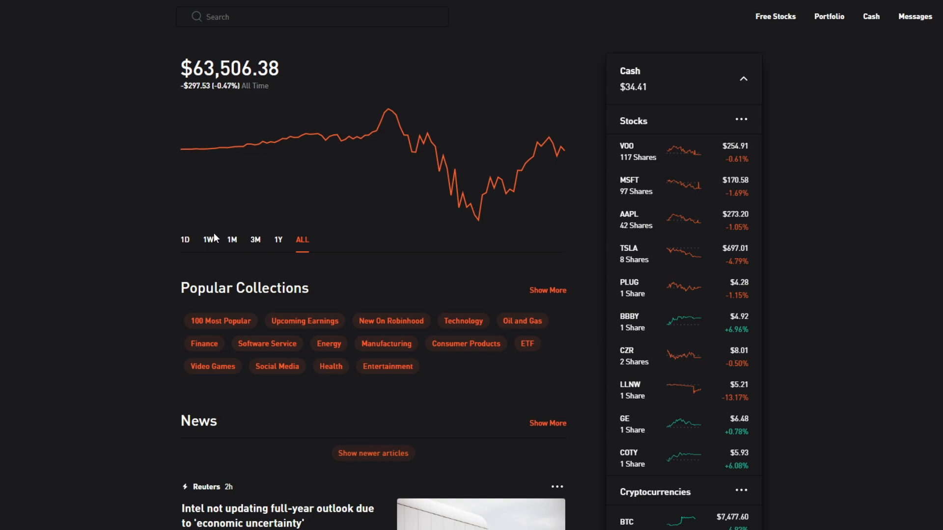
mouse_move(478, 221)
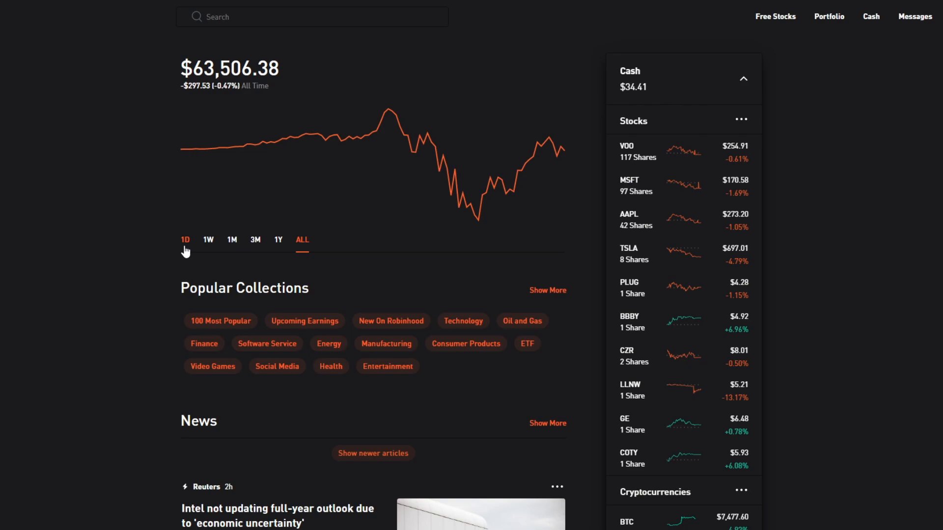
left_click(185, 240)
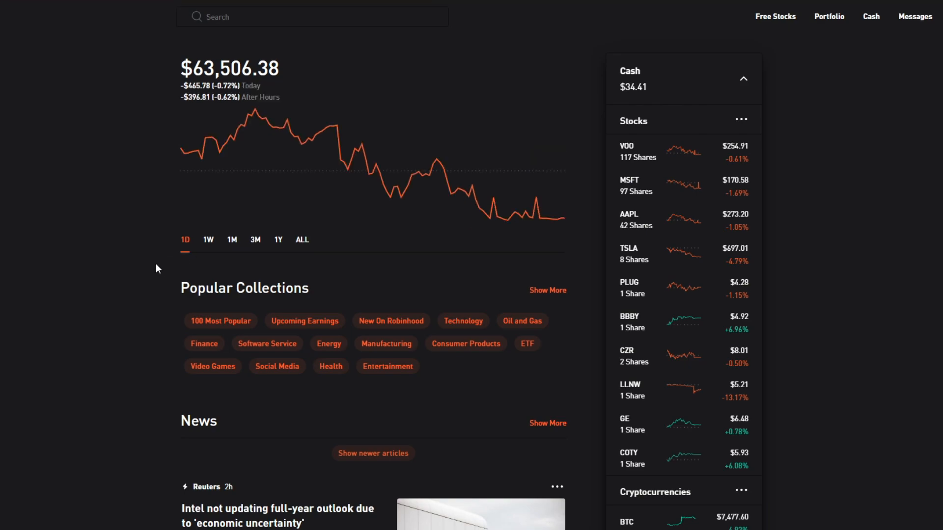